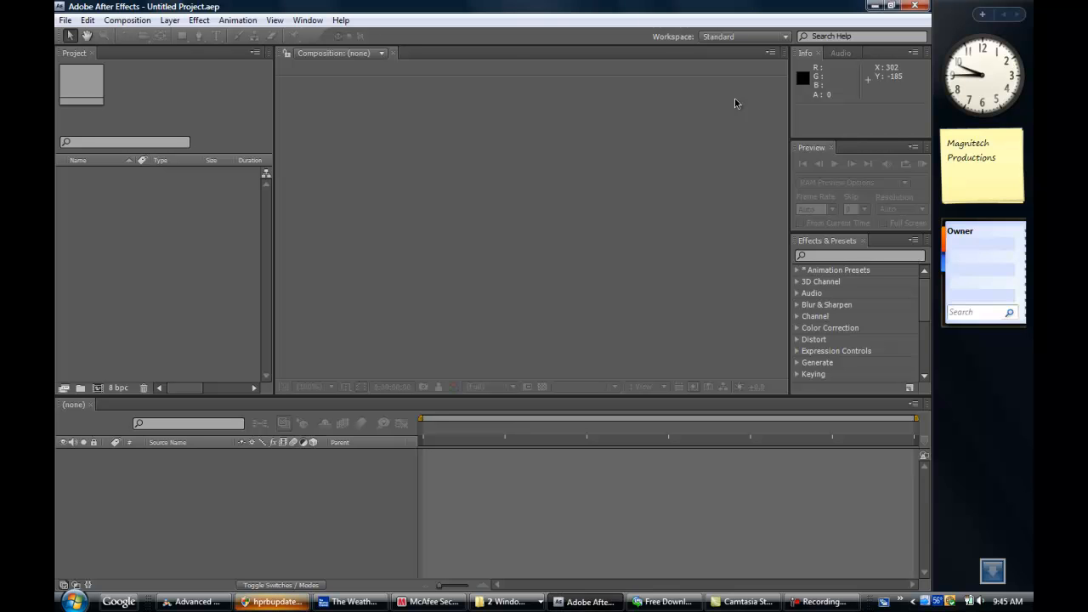
mouse_move(522, 118)
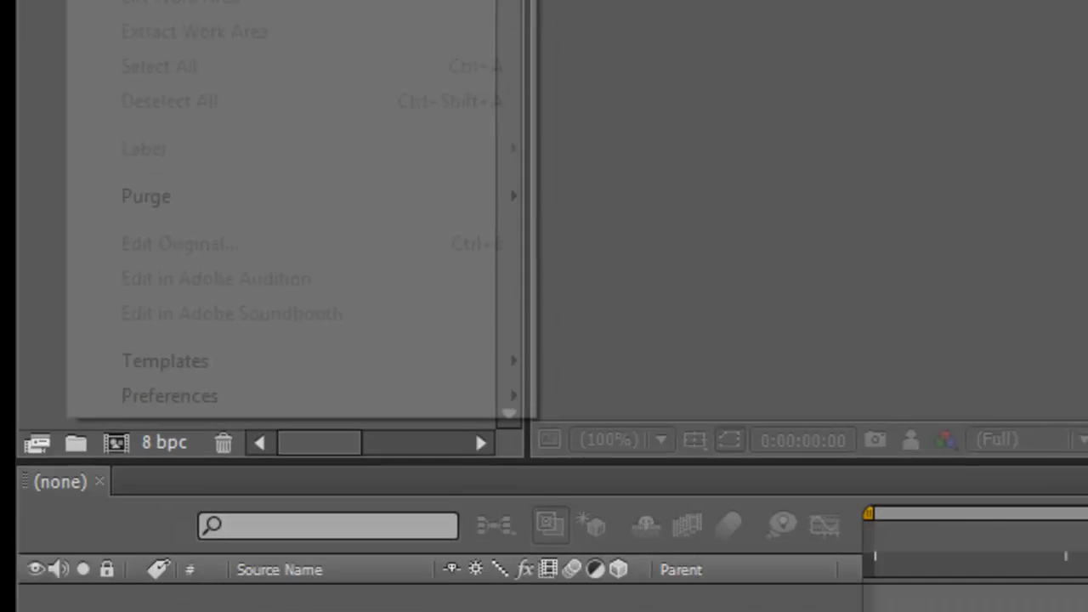
mouse_move(158, 289)
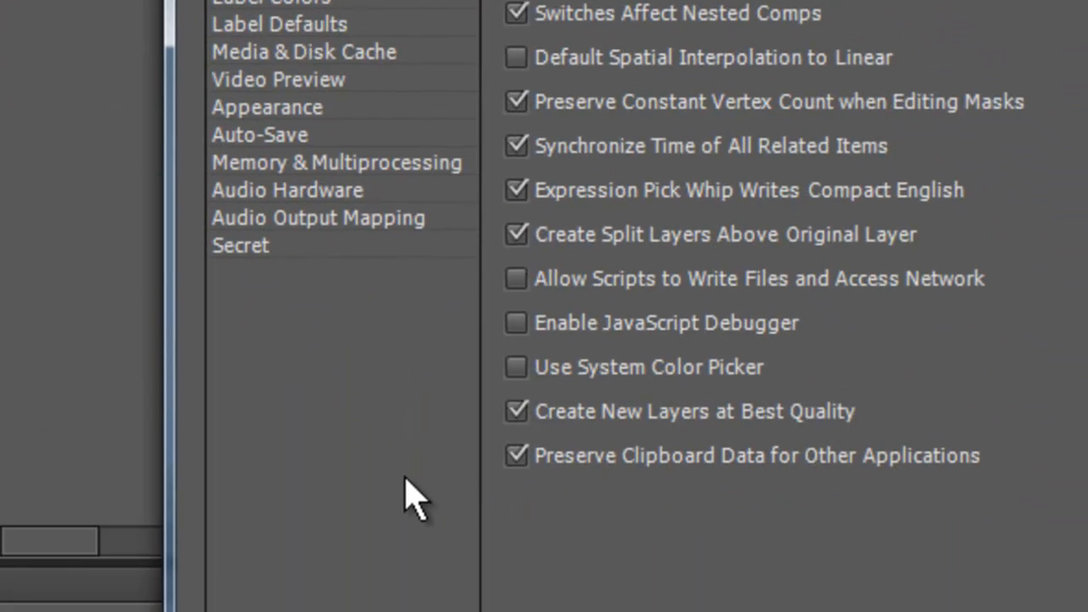
mouse_move(270, 244)
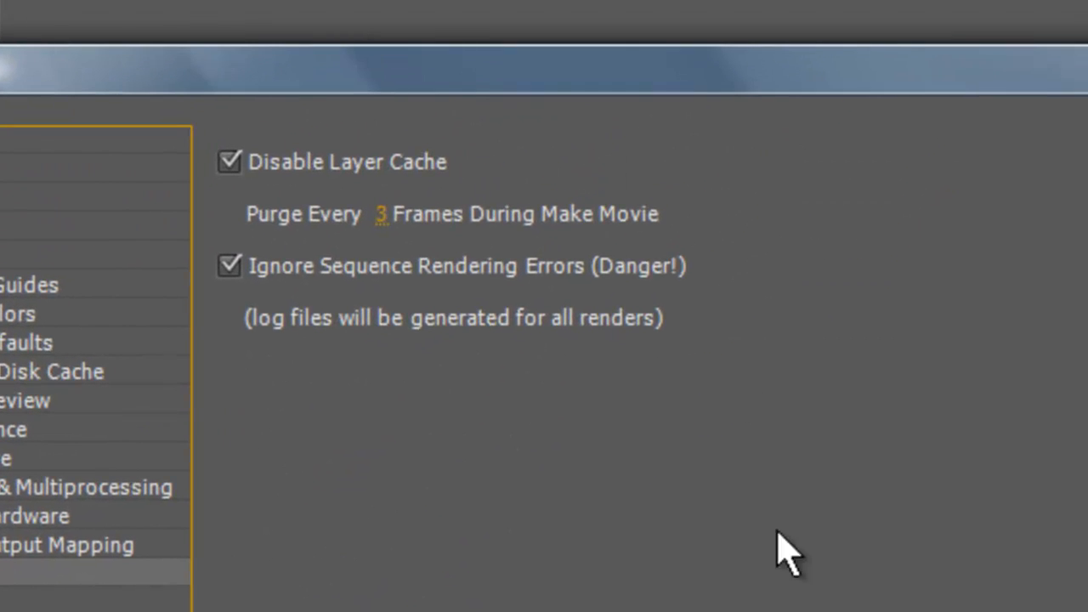
mouse_move(455, 413)
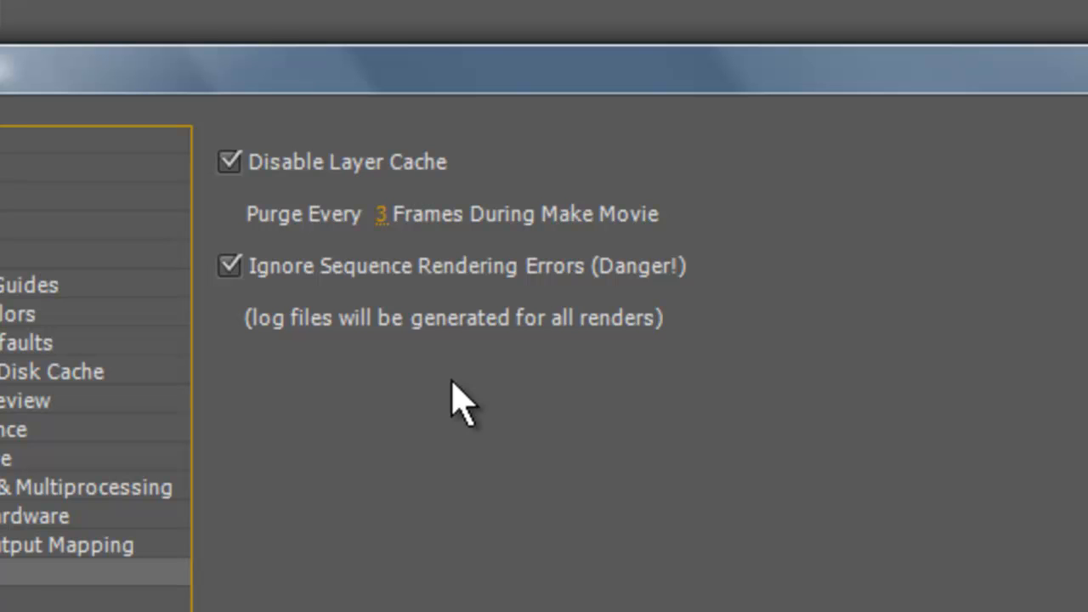
mouse_move(518, 570)
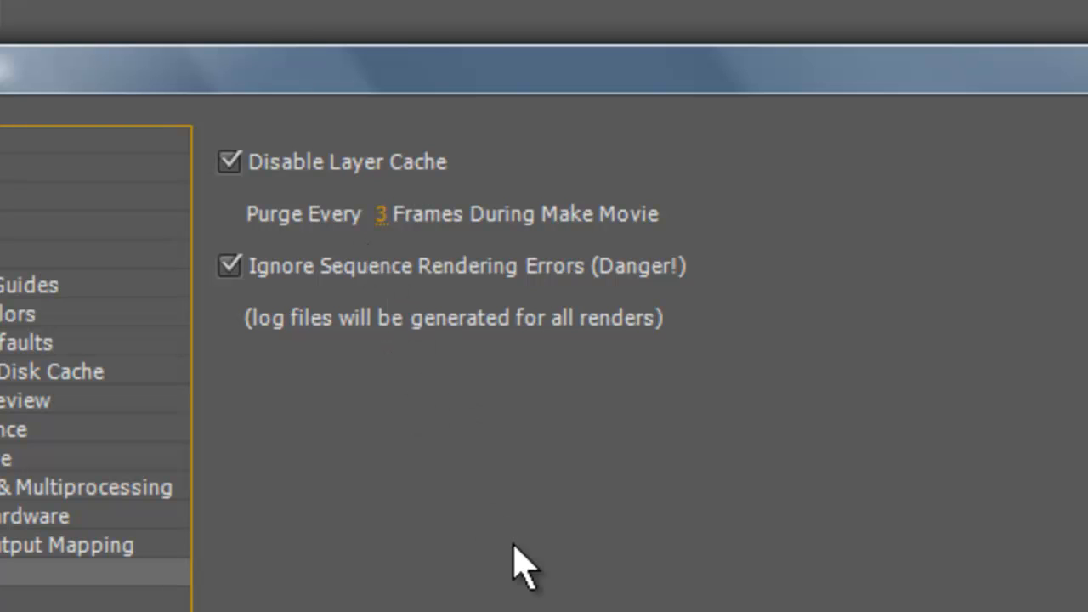